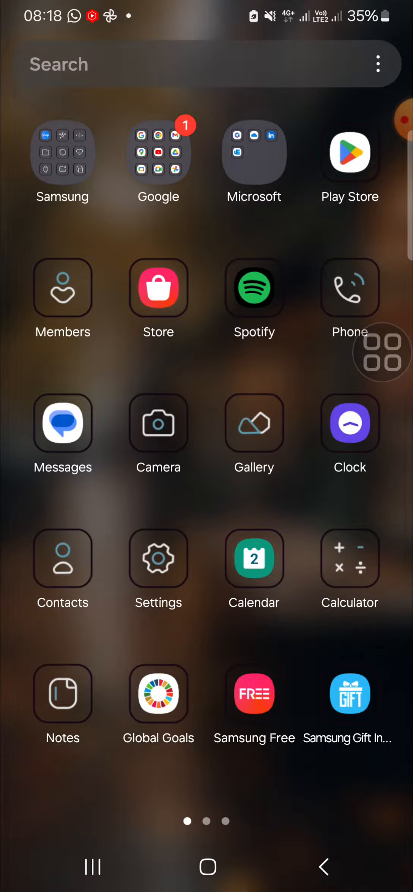
# Open Settings from the home screen and go to the Lock screen page.
pyautogui.click(158, 558)
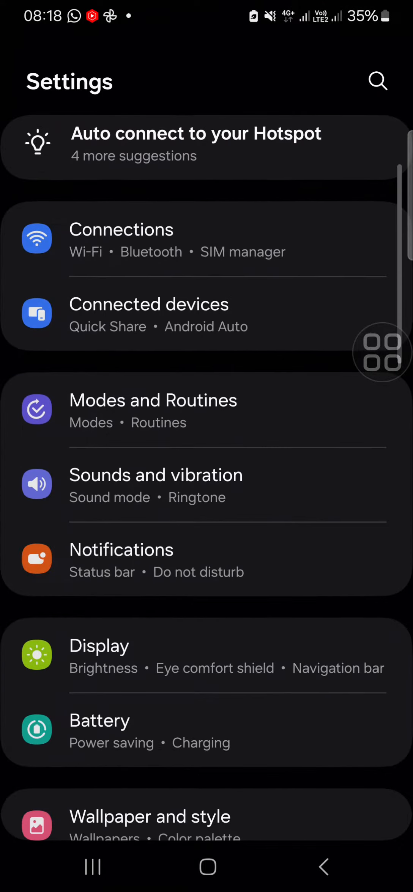
pyautogui.scroll(-3)
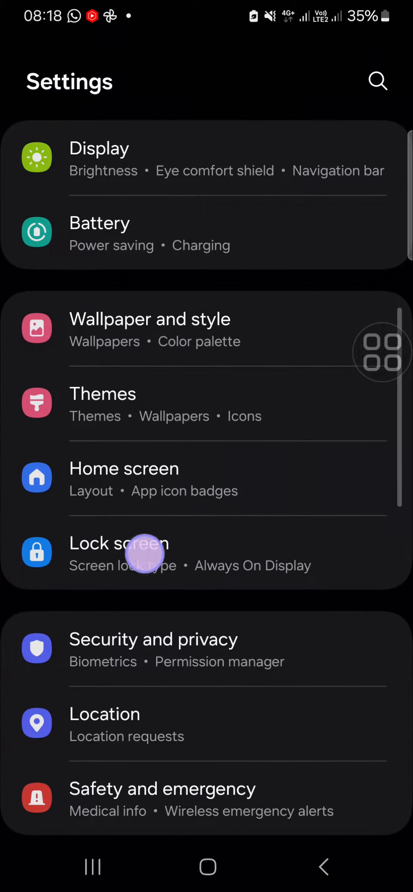
pyautogui.click(119, 553)
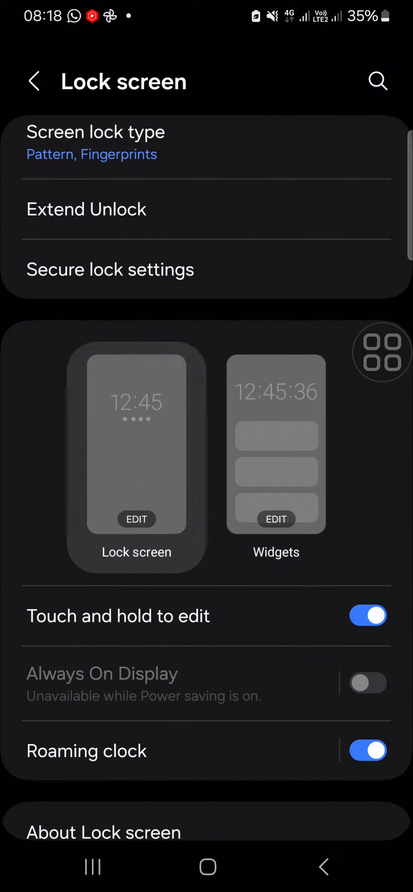
# Edit the lock screen and open the app list for the bottom-left shortcut.
pyautogui.click(137, 519)
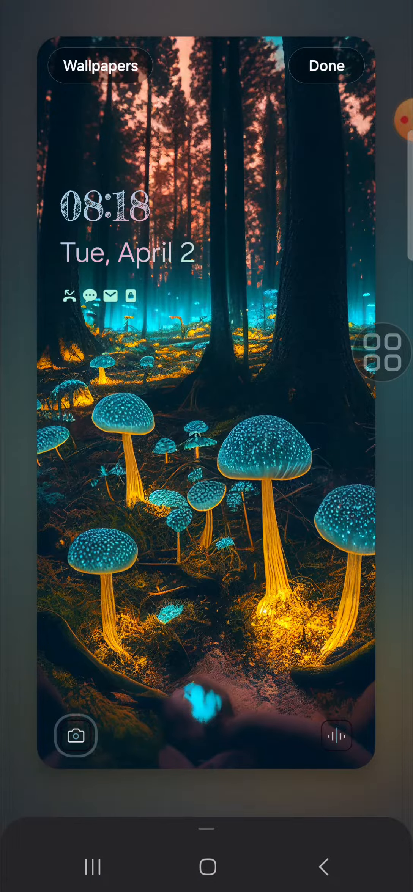
pyautogui.click(76, 736)
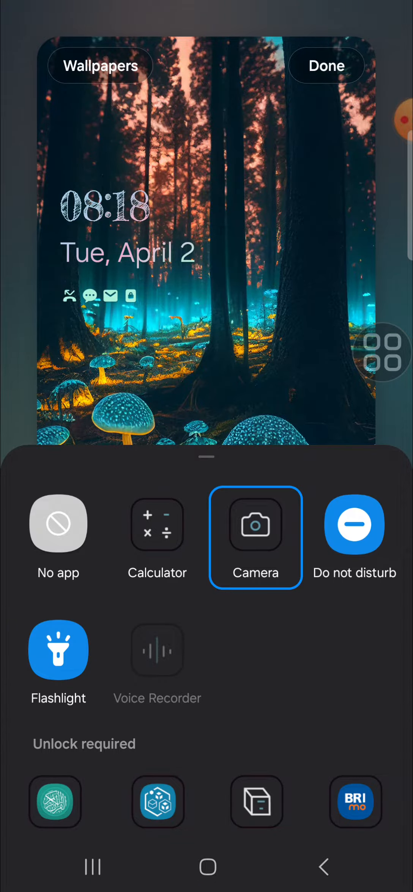
# Choose Camera for the bottom-left lock screen shortcut.
pyautogui.click(254, 555)
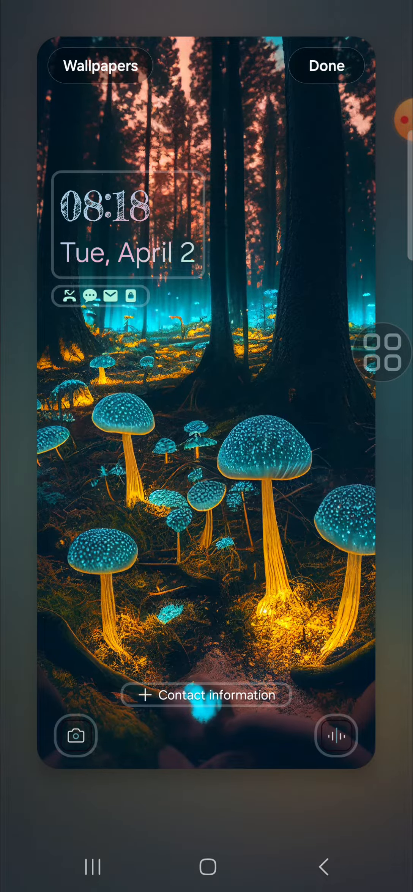
# Save the lock screen edits and launch Camera from the locked screen's shortcut.
pyautogui.click(327, 65)
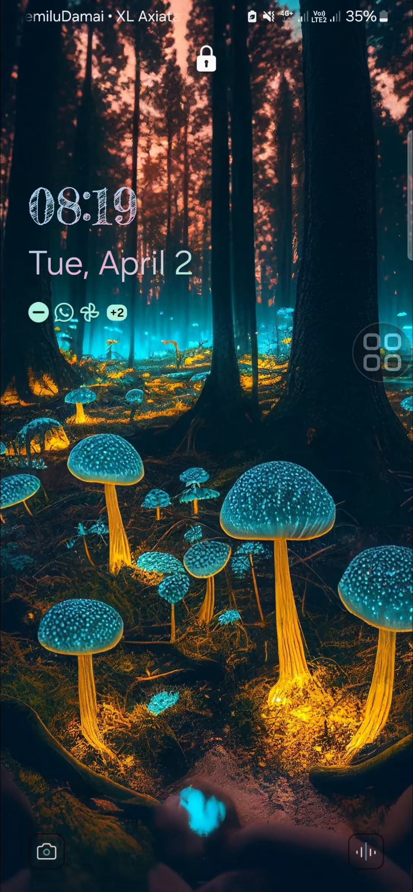
pyautogui.click(46, 853)
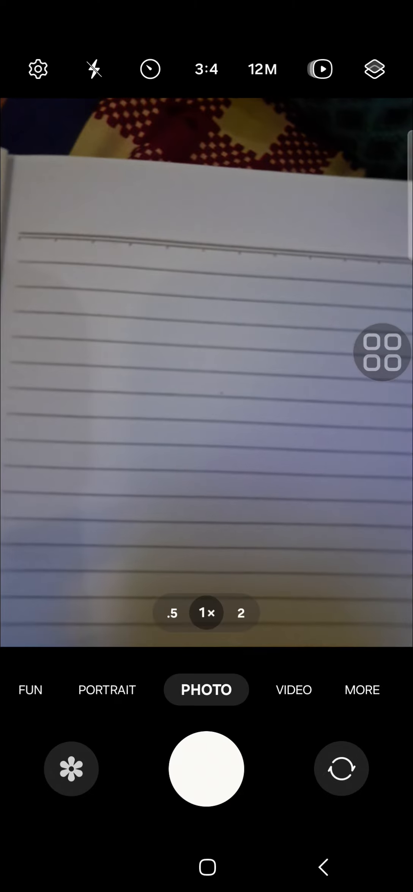